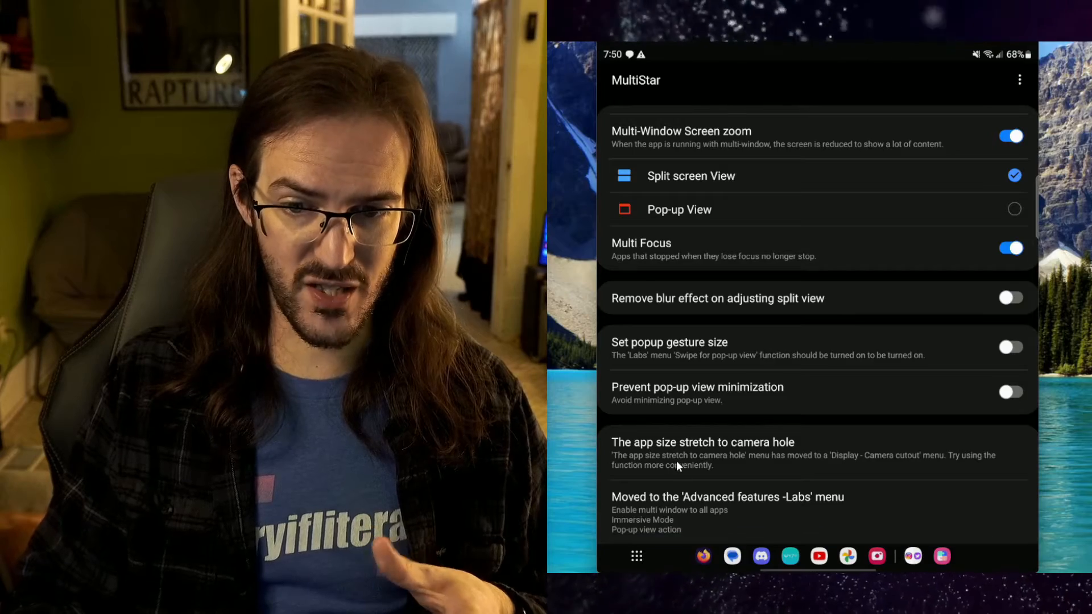
pyautogui.click(703, 455)
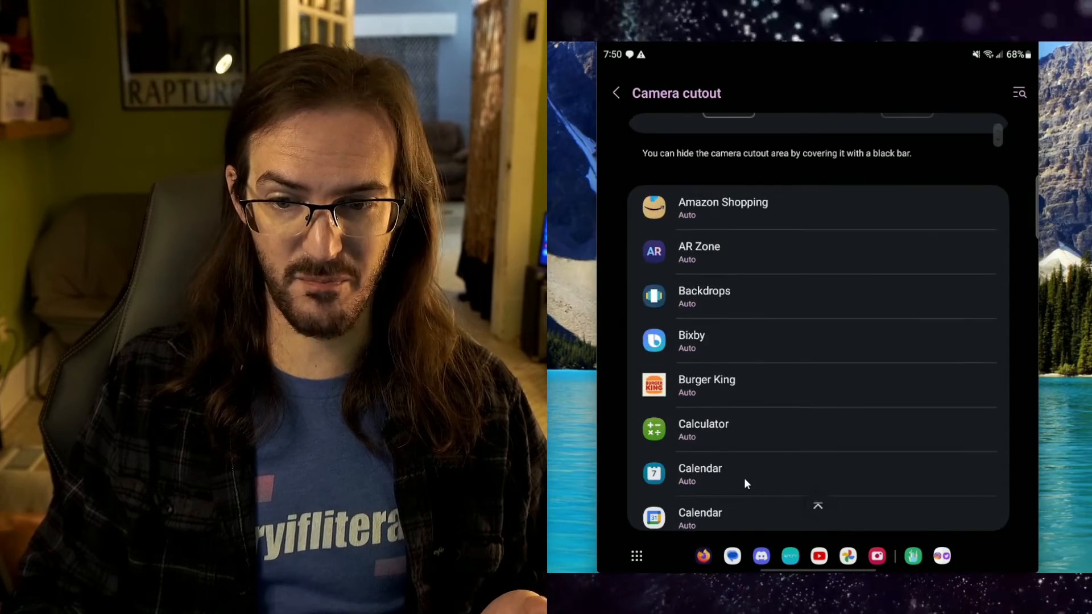
pyautogui.scroll(-3)
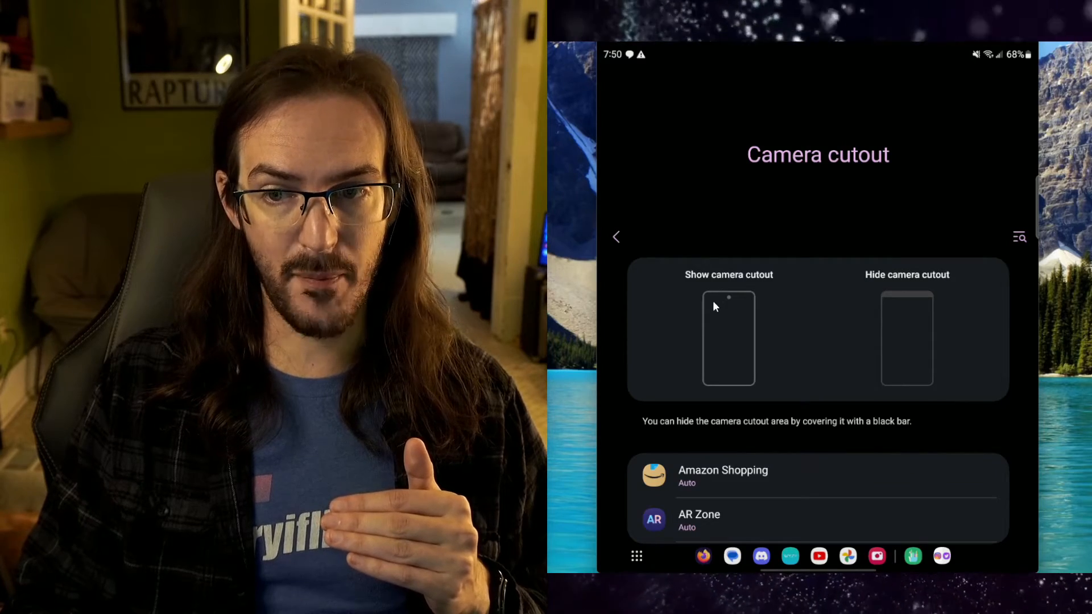
pyautogui.moveTo(856, 329)
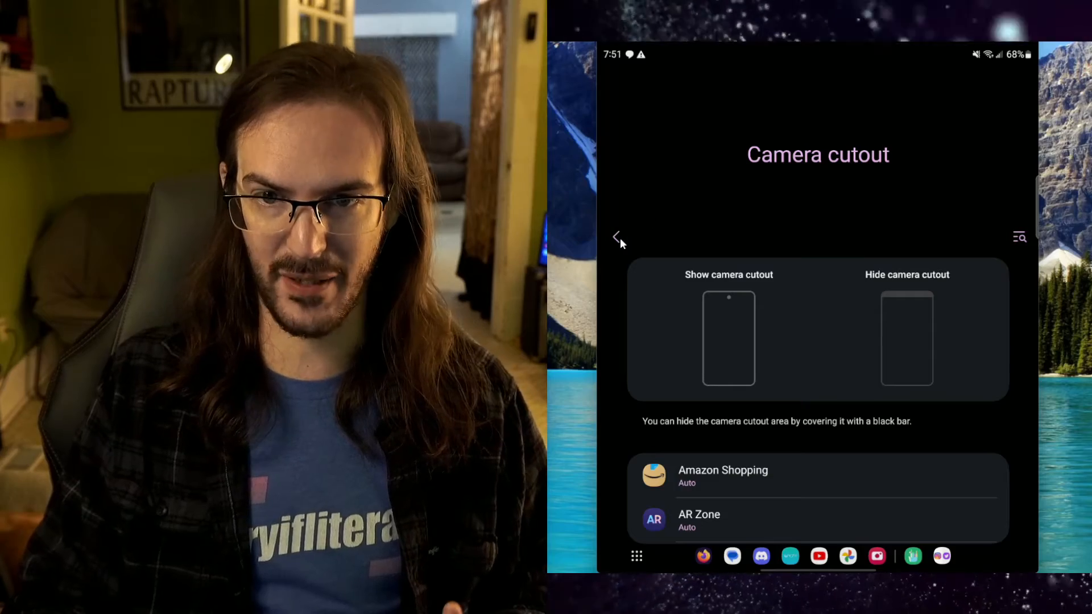
pyautogui.click(615, 237)
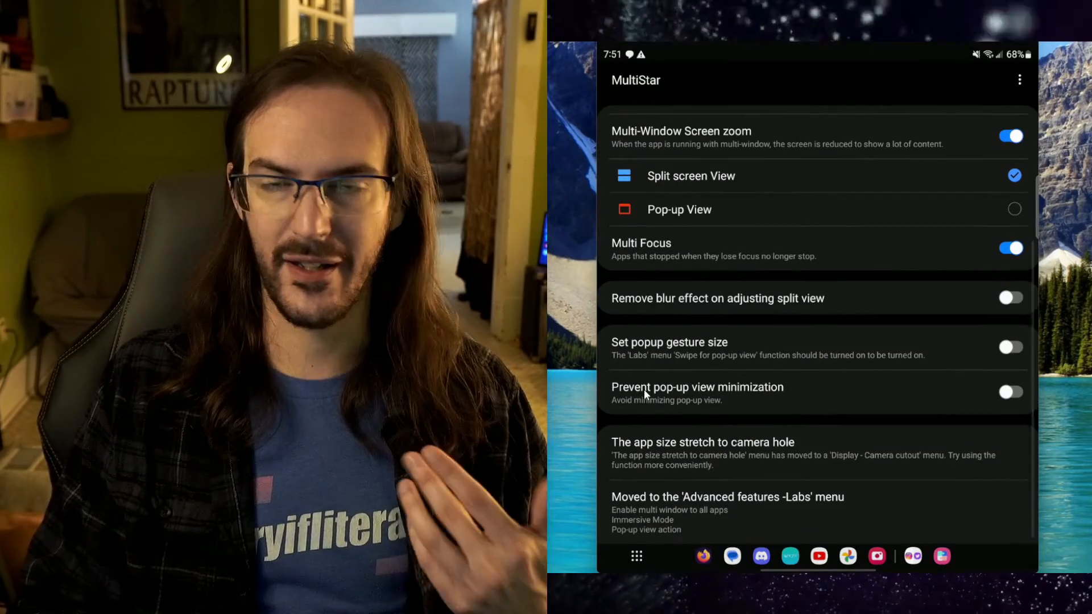
pyautogui.scroll(-3)
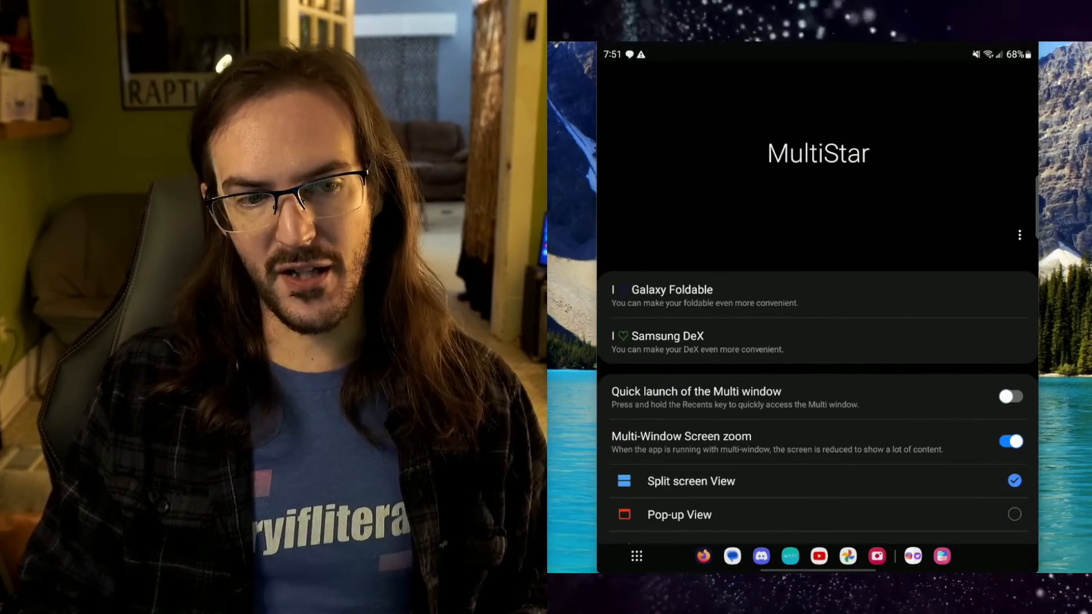